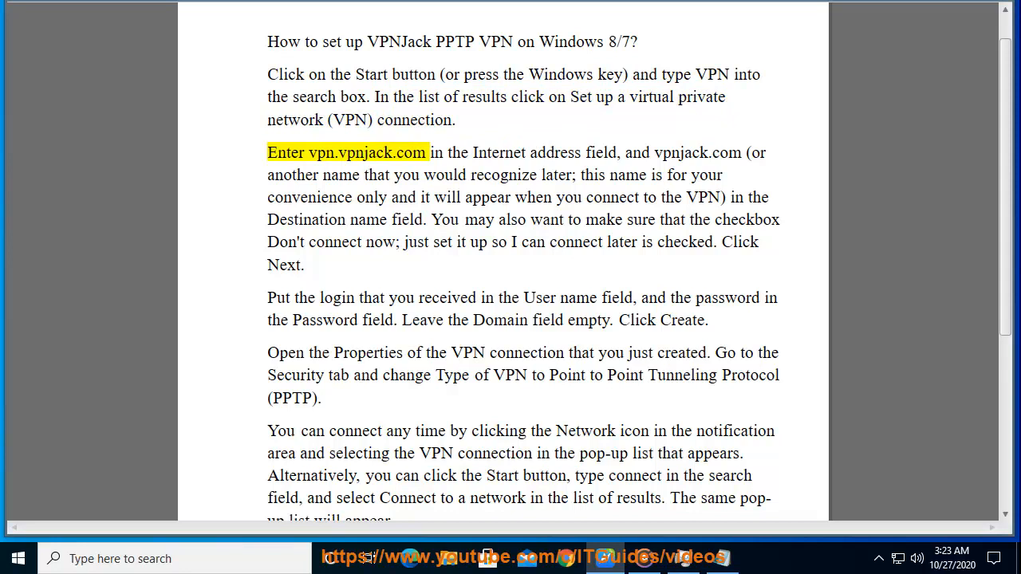
# Step the read-along highlight through the vpn.vpnjack.com address and login sentences to 'Click Create.'
pyautogui.doubleClick(367, 153)
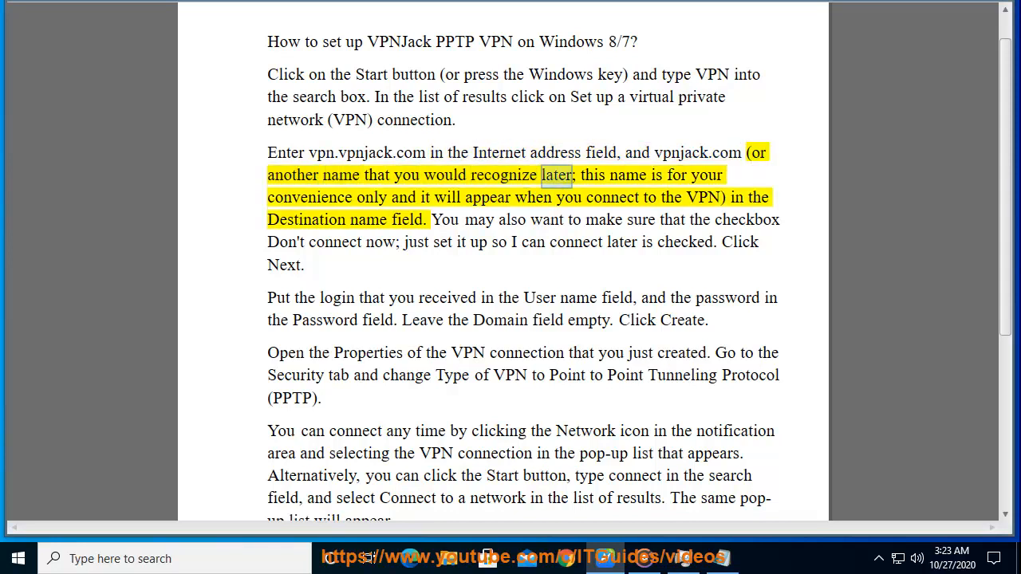
pyautogui.doubleClick(371, 197)
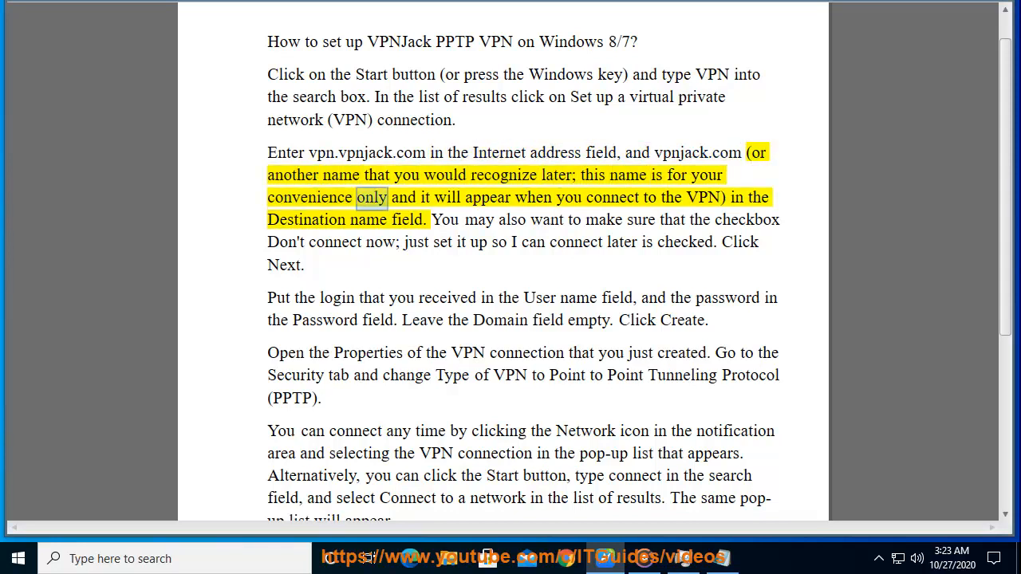
pyautogui.doubleClick(703, 198)
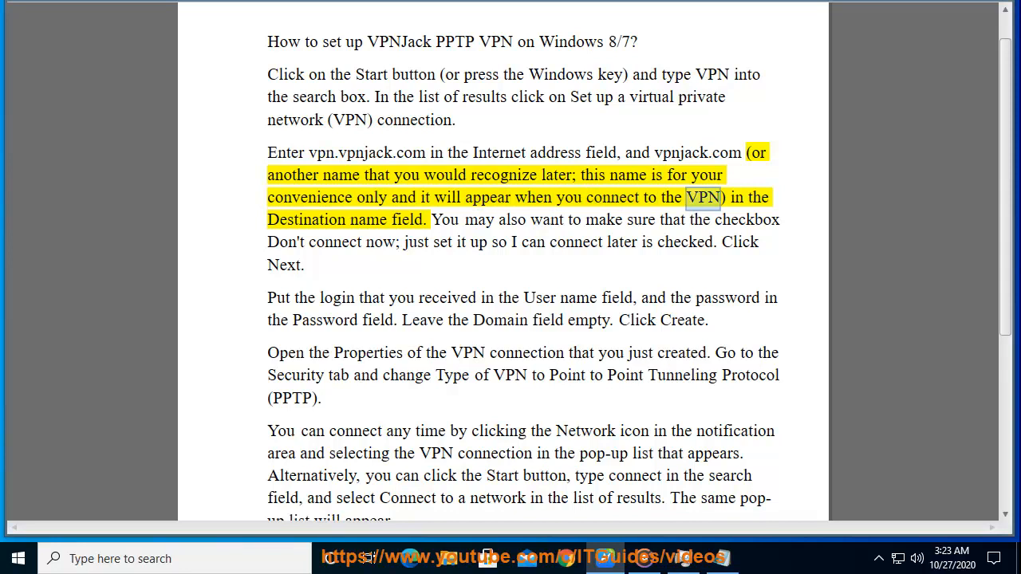
pyautogui.doubleClick(407, 221)
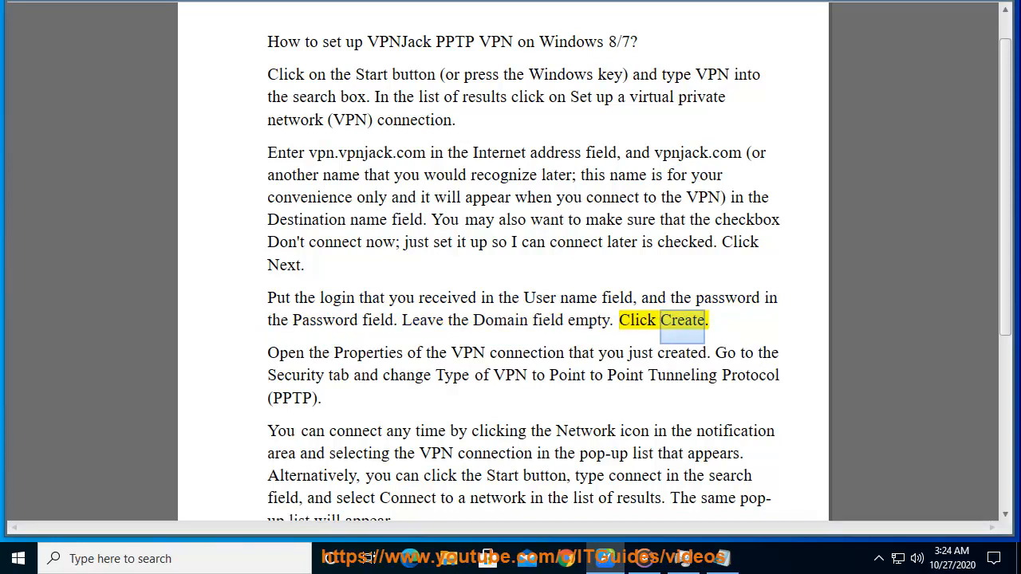
# Advance the highlight through the Properties and connect sentences to 'The same pop-up list will appear.'
pyautogui.doubleClick(526, 352)
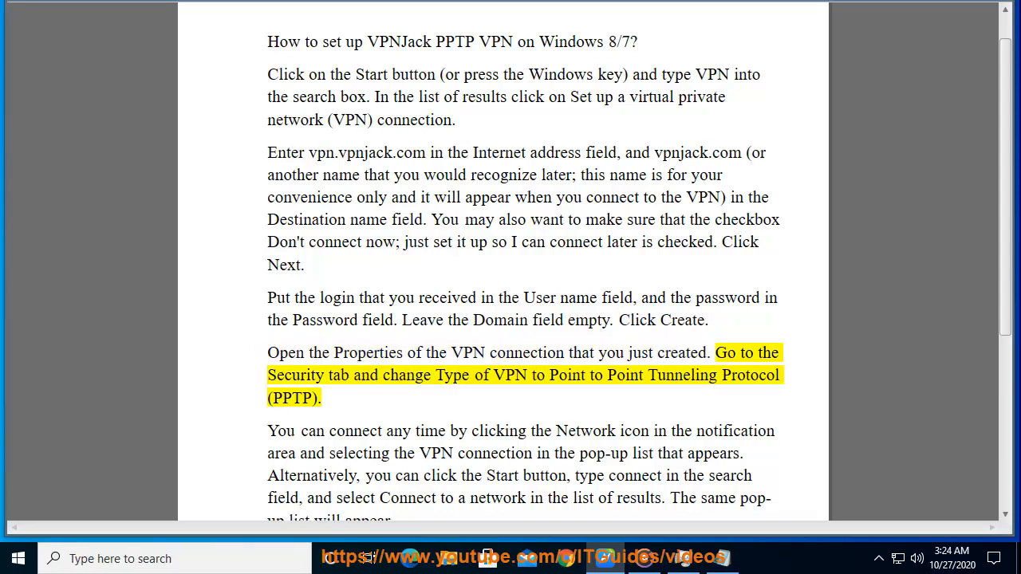
pyautogui.doubleClick(508, 375)
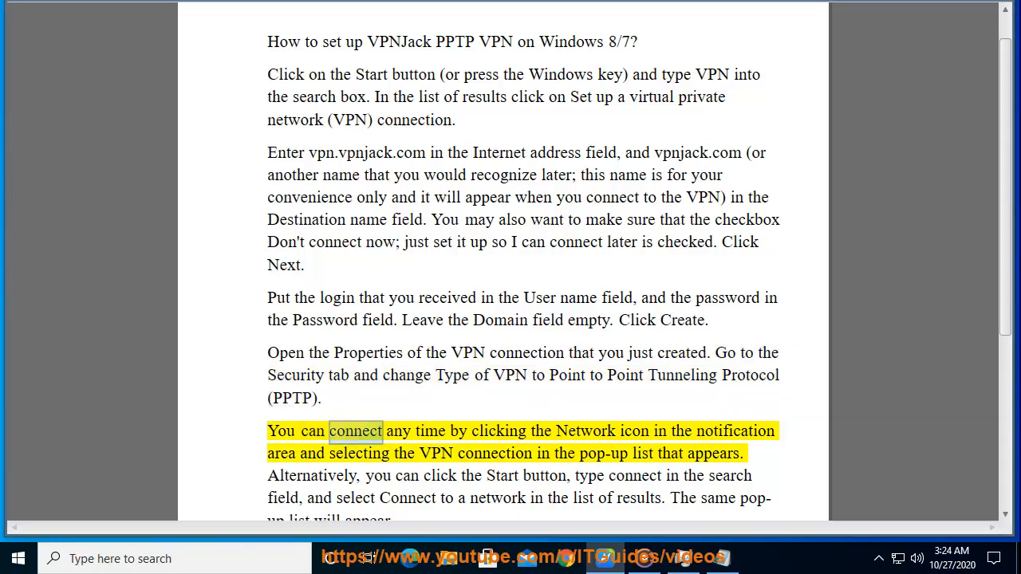
pyautogui.doubleClick(735, 431)
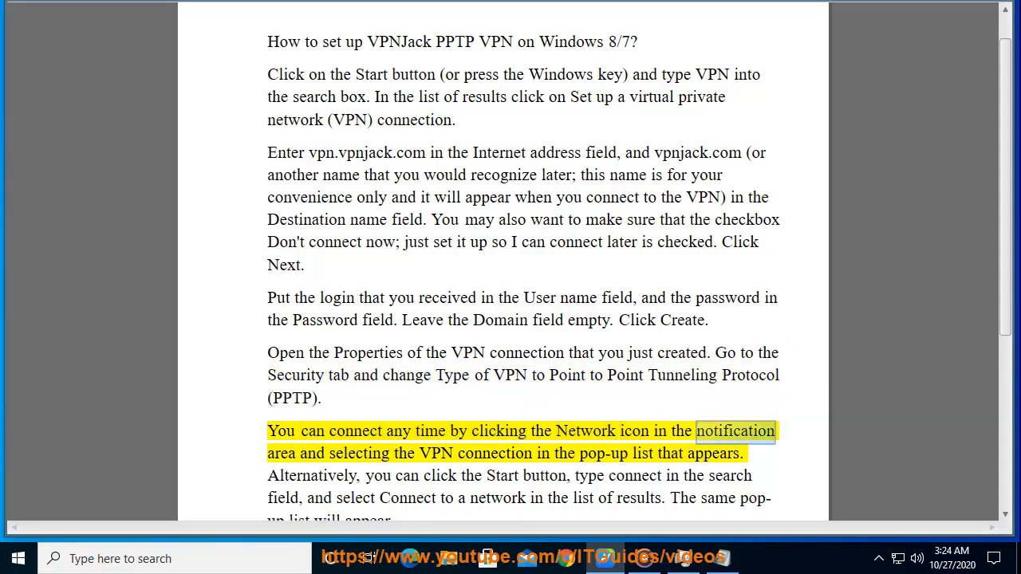
pyautogui.doubleClick(494, 453)
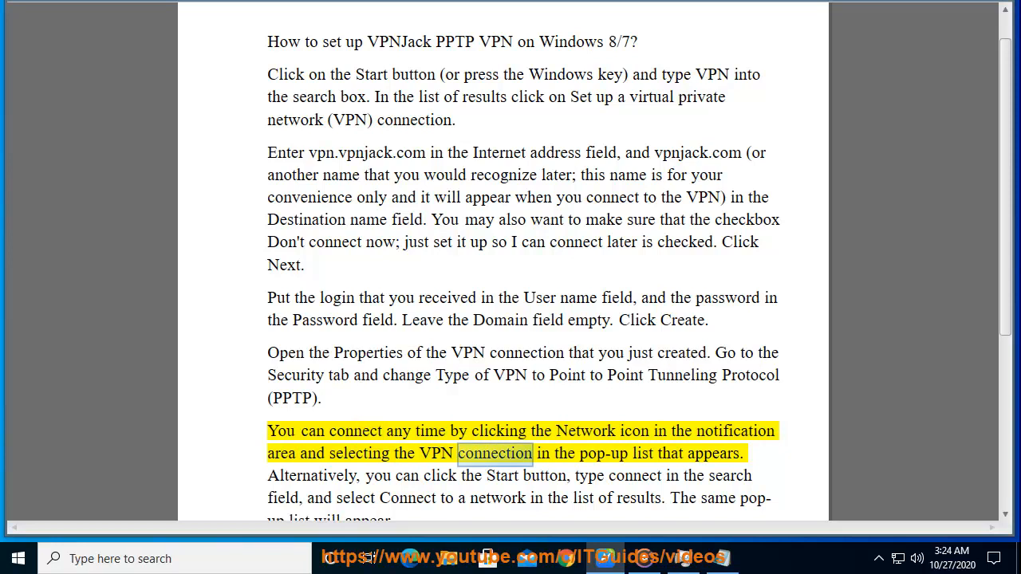
pyautogui.doubleClick(711, 453)
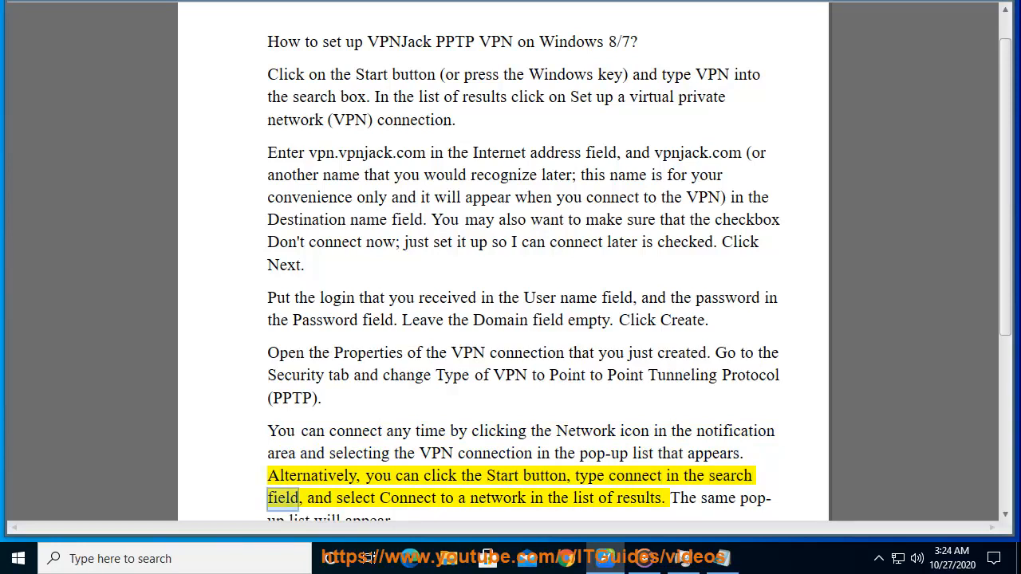
pyautogui.doubleClick(638, 497)
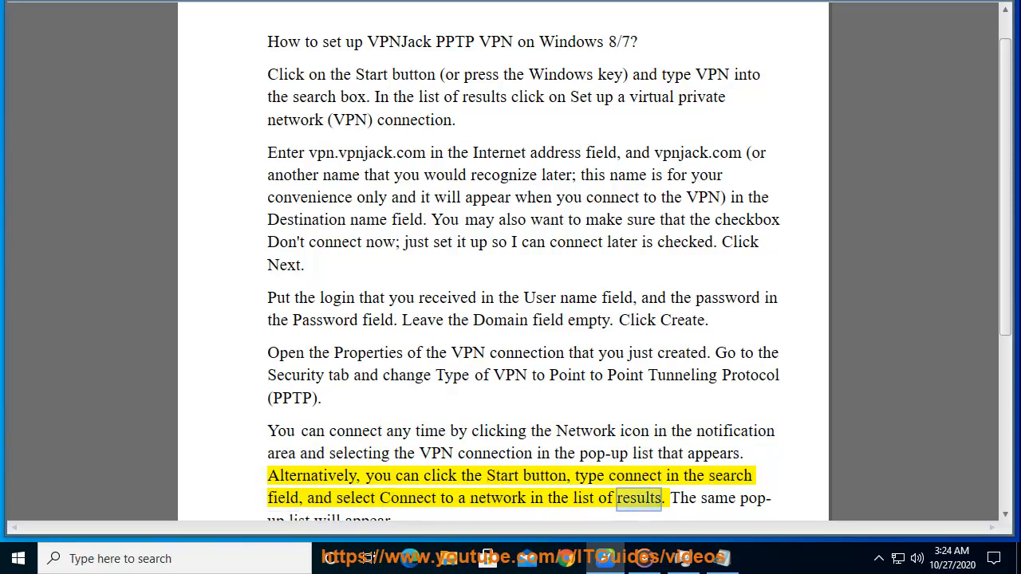
pyautogui.scroll(-3)
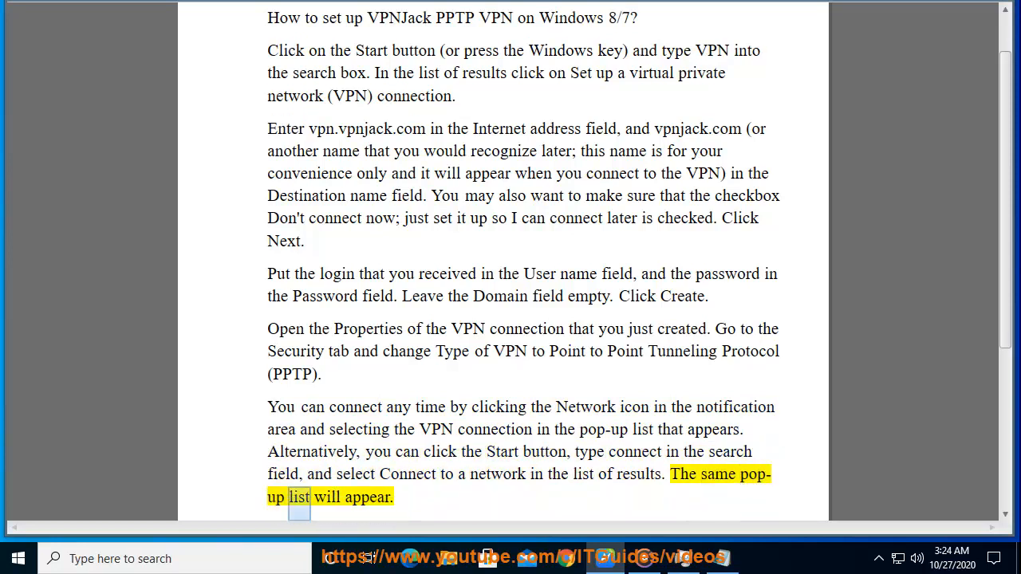